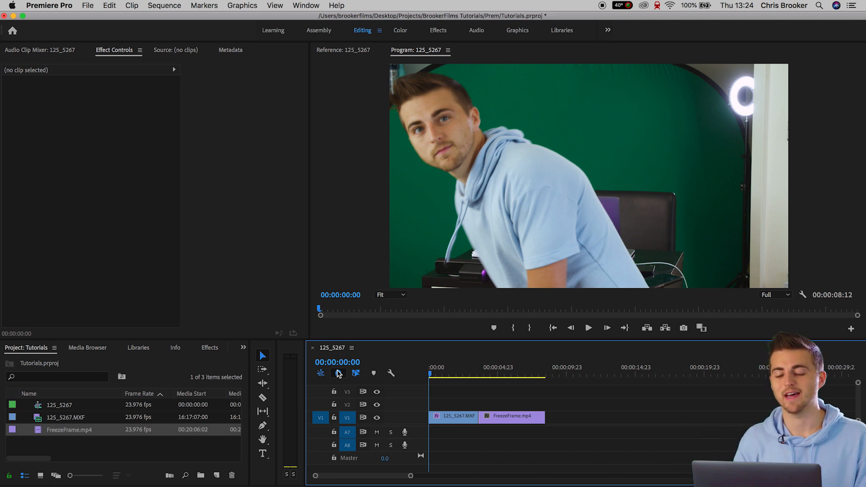
Park the playhead at the arm-swipe moment on the 125_5267.MXF clip
click(588, 327)
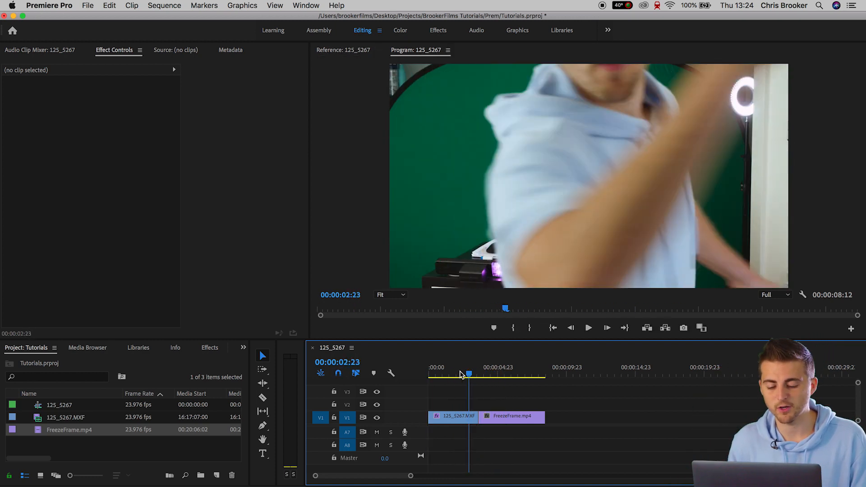
click(451, 417)
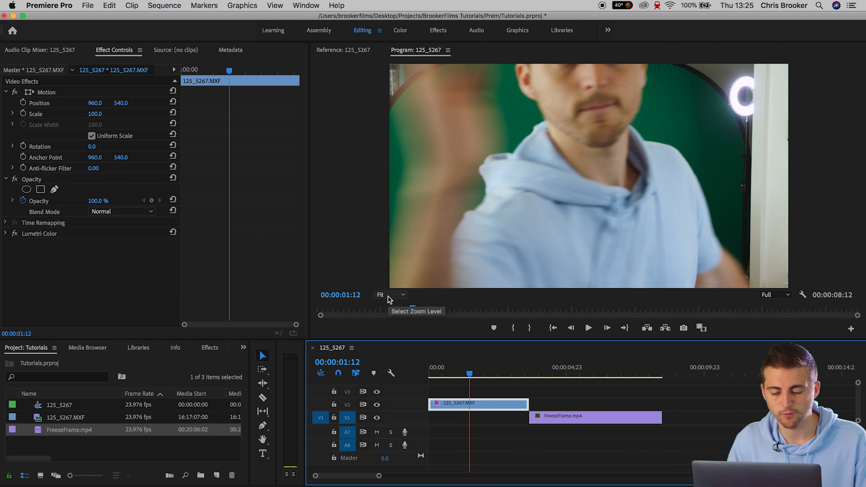
Shrink the Program monitor zoom to 50% to see beyond the frame edges
click(390, 295)
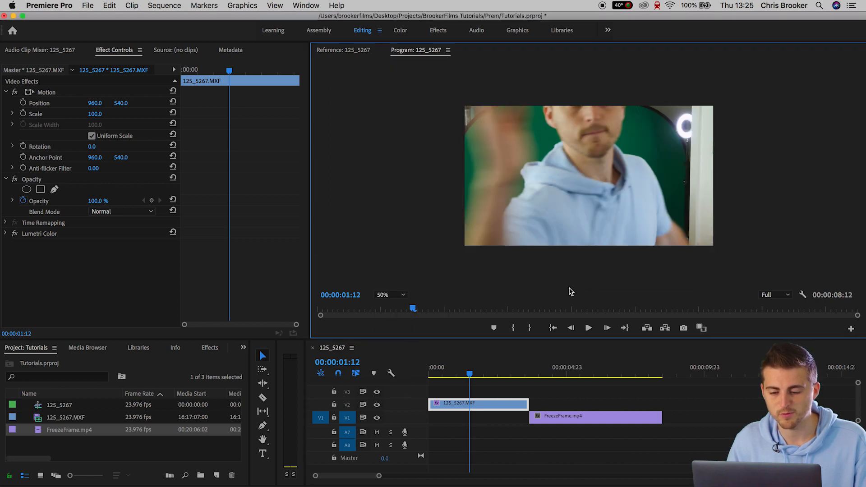
mouse_move(427, 116)
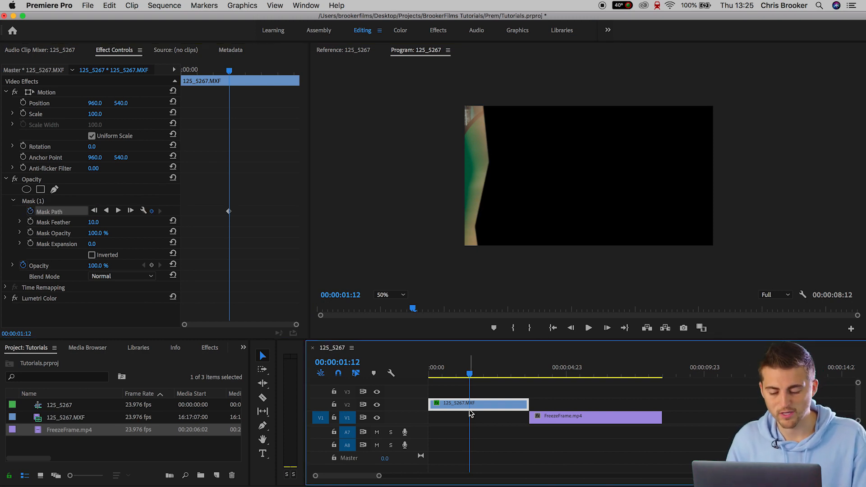
Alt-drag the masked clip onto V1 as a duplicate and display the Mask (1) outline
drag(478, 403, 472, 416)
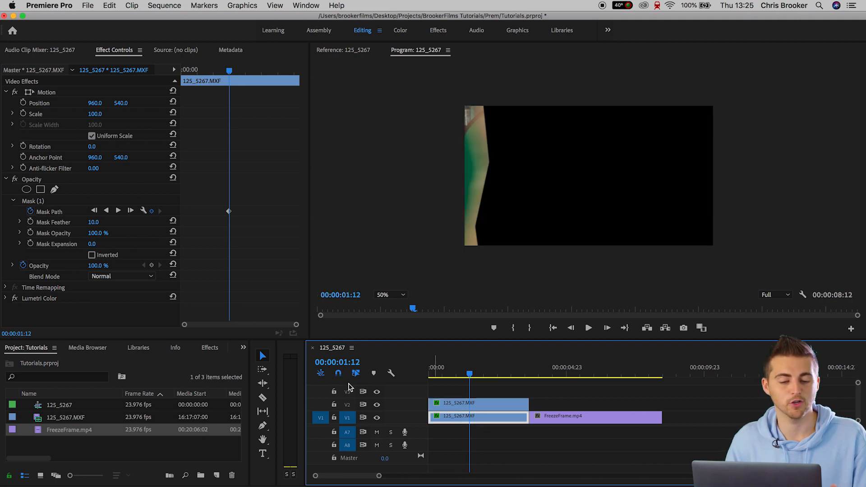
click(32, 200)
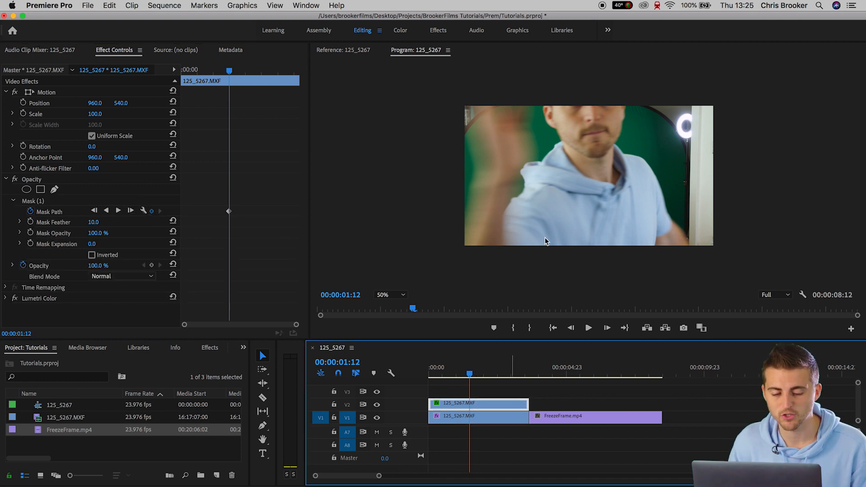
click(32, 200)
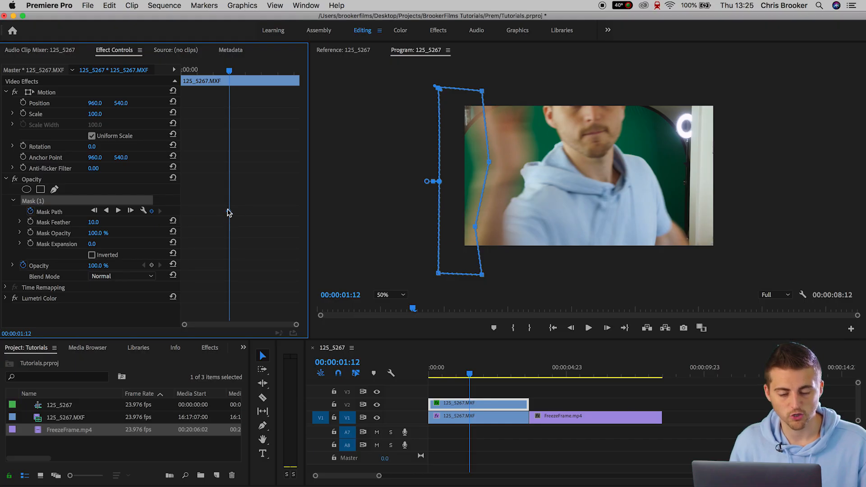
mouse_move(19, 210)
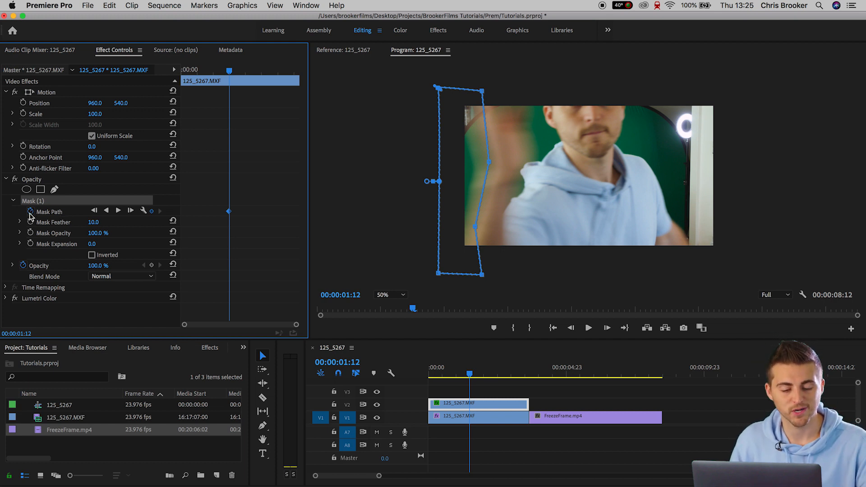
Reset the Mask Path keyframes and reshape the mask to follow the moving arm
click(23, 211)
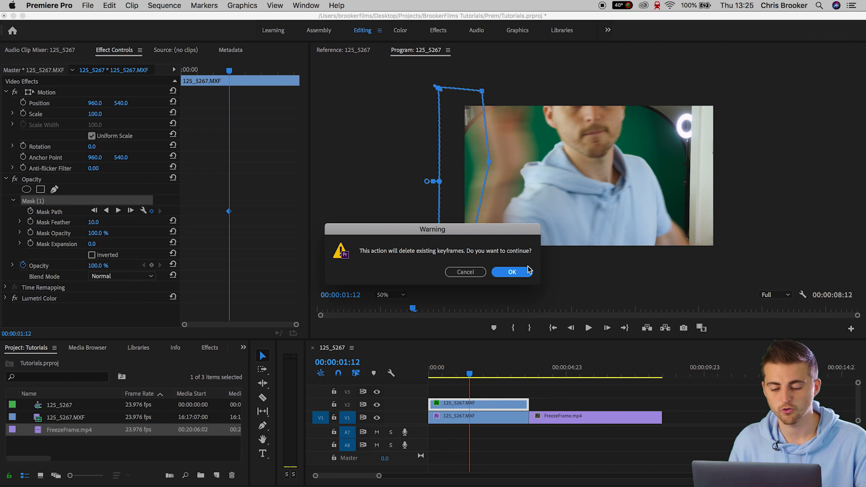
click(511, 271)
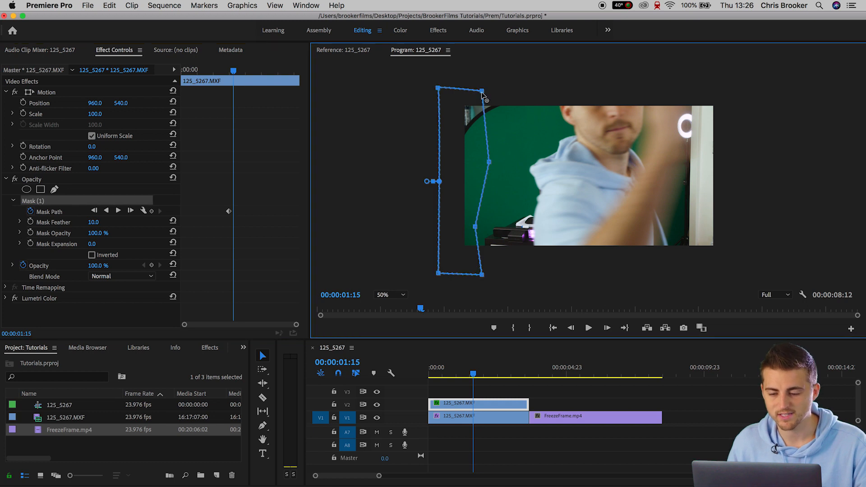
drag(479, 91, 629, 83)
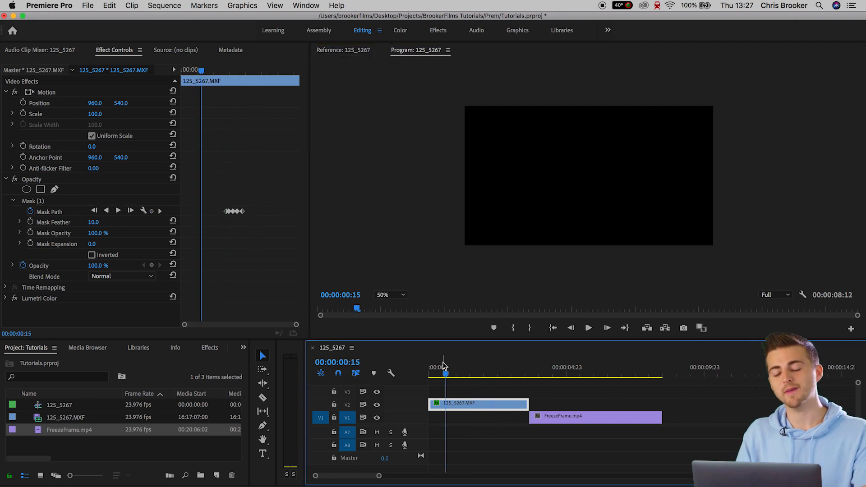
Check Inverted on Mask (1) so the mask reveals the swiping arm
click(429, 367)
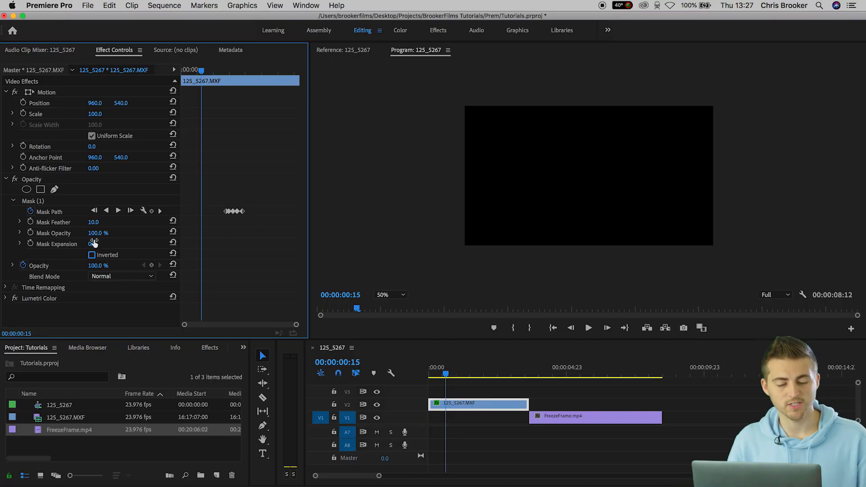
click(91, 254)
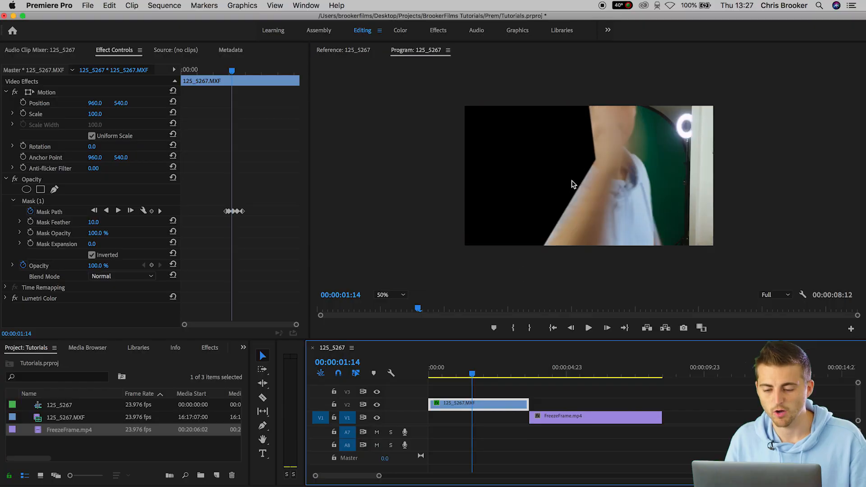
mouse_move(612, 206)
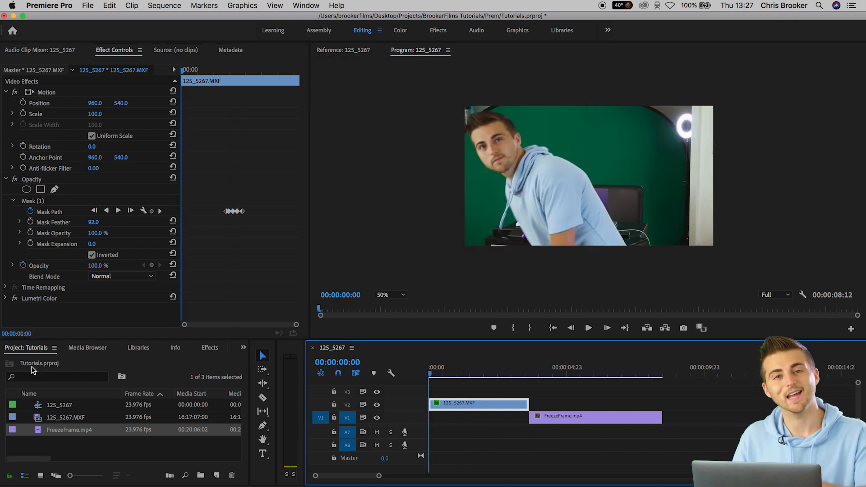
Slide FreezeFrame.mp4 left on V1 under the swipe and set the preview back to Fit
click(588, 327)
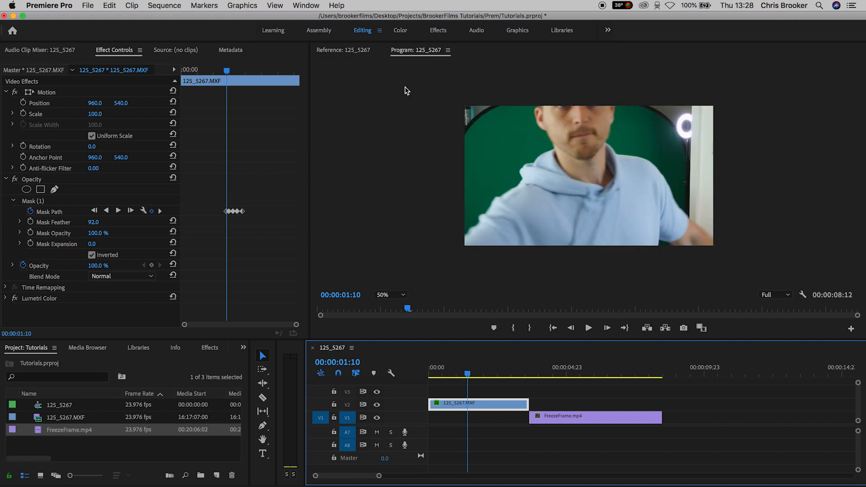
click(330, 50)
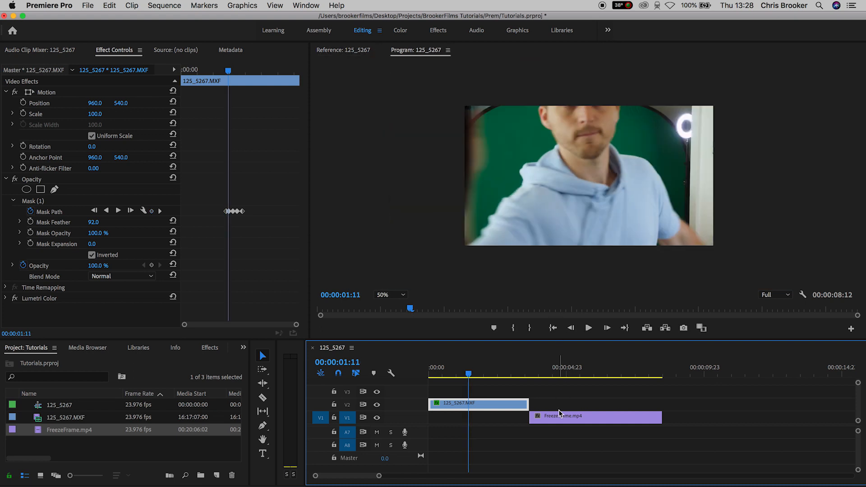
drag(595, 416, 516, 422)
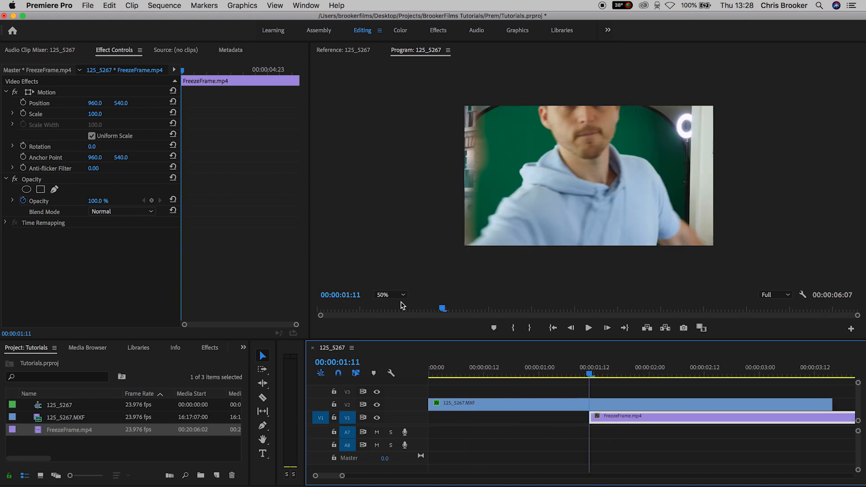
click(390, 295)
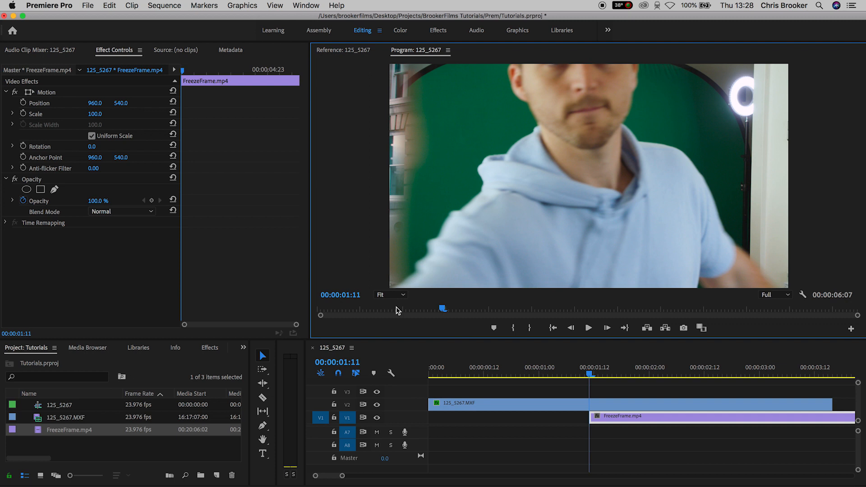